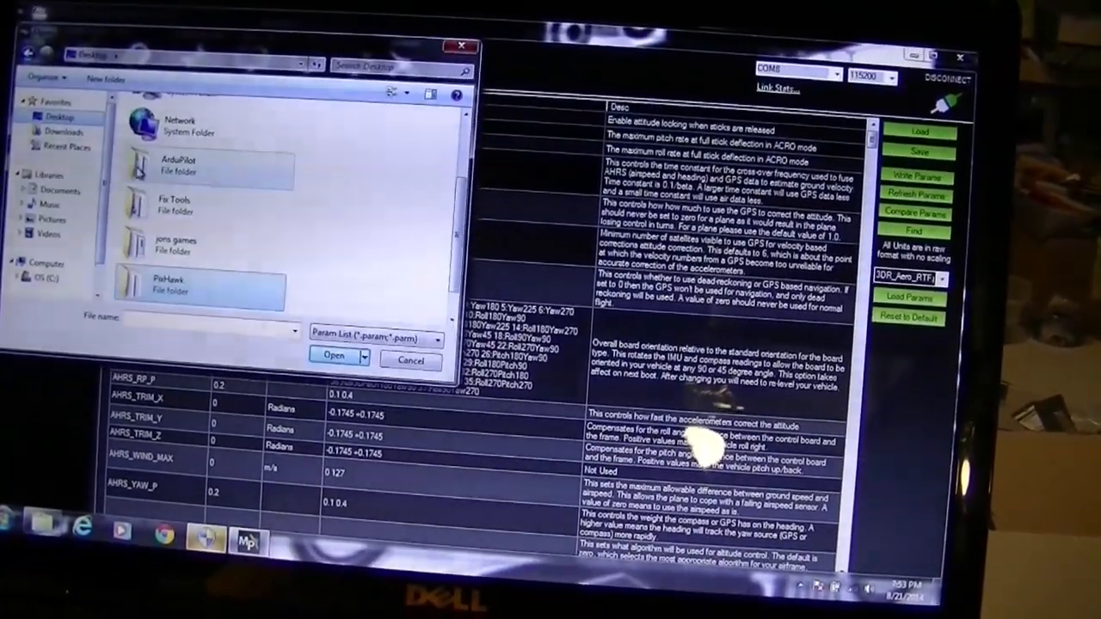
# Load Taranis-SkyWalker-APM-Parameters.param from the ArduPilot folder and dismiss the Skywalker plane note.
pyautogui.doubleClick(207, 167)
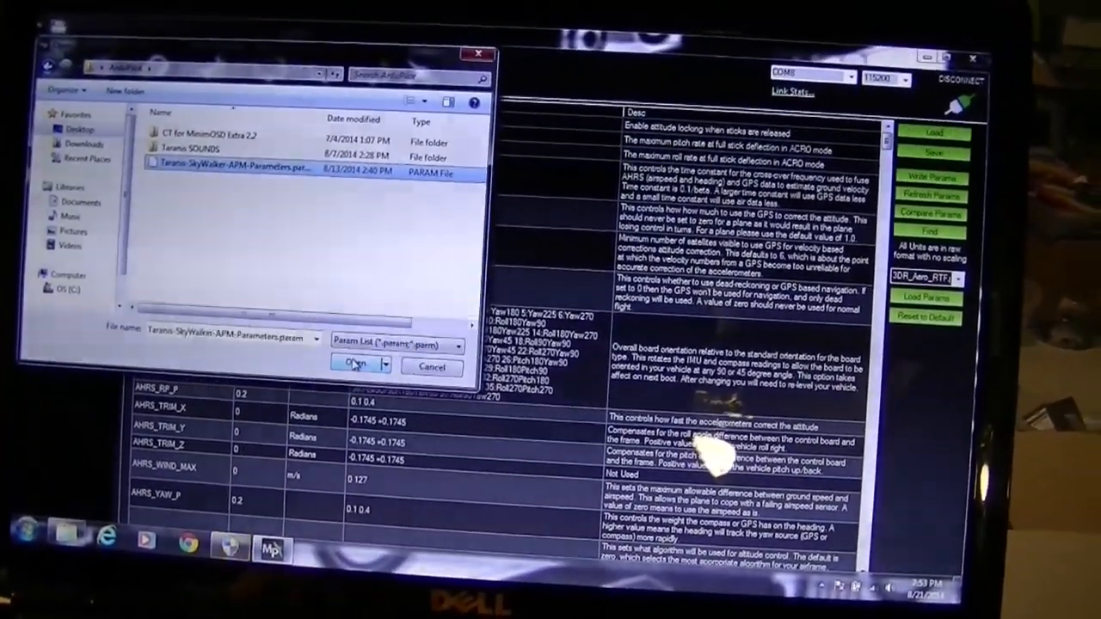
pyautogui.click(352, 365)
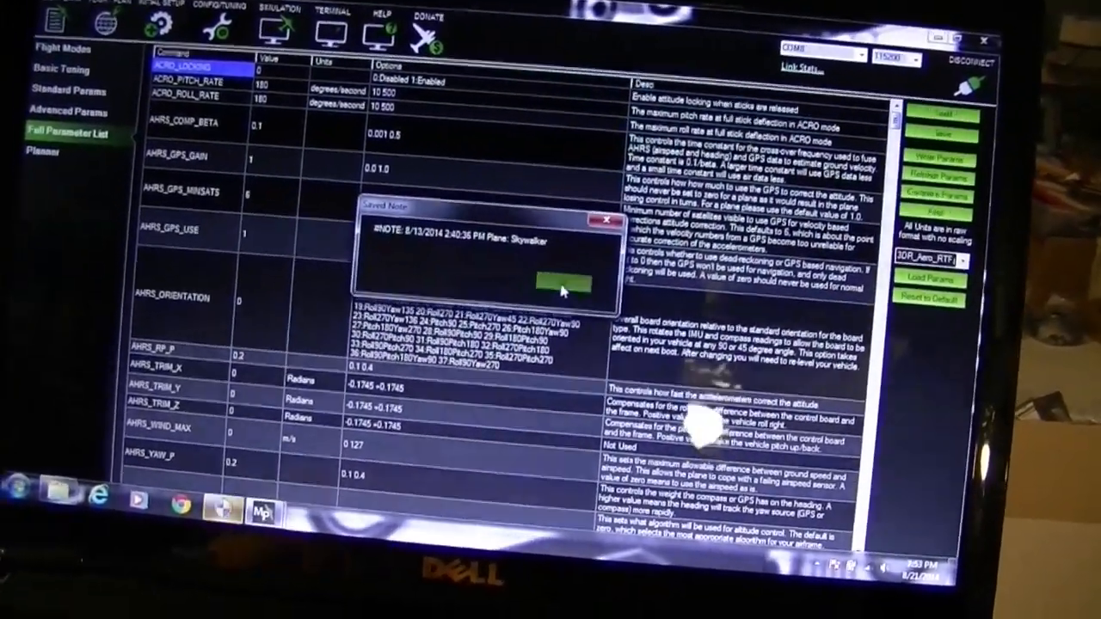
pyautogui.click(563, 280)
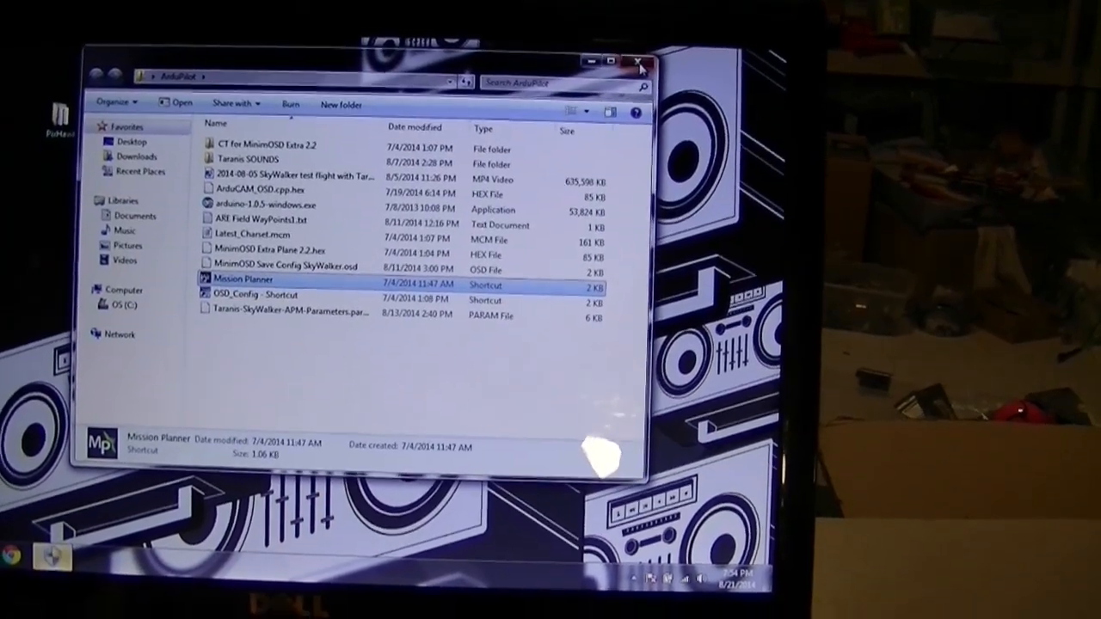
# Launch OSD_Config, check the Video Mode choices, and start File > Open OSD File.
pyautogui.doubleClick(250, 295)
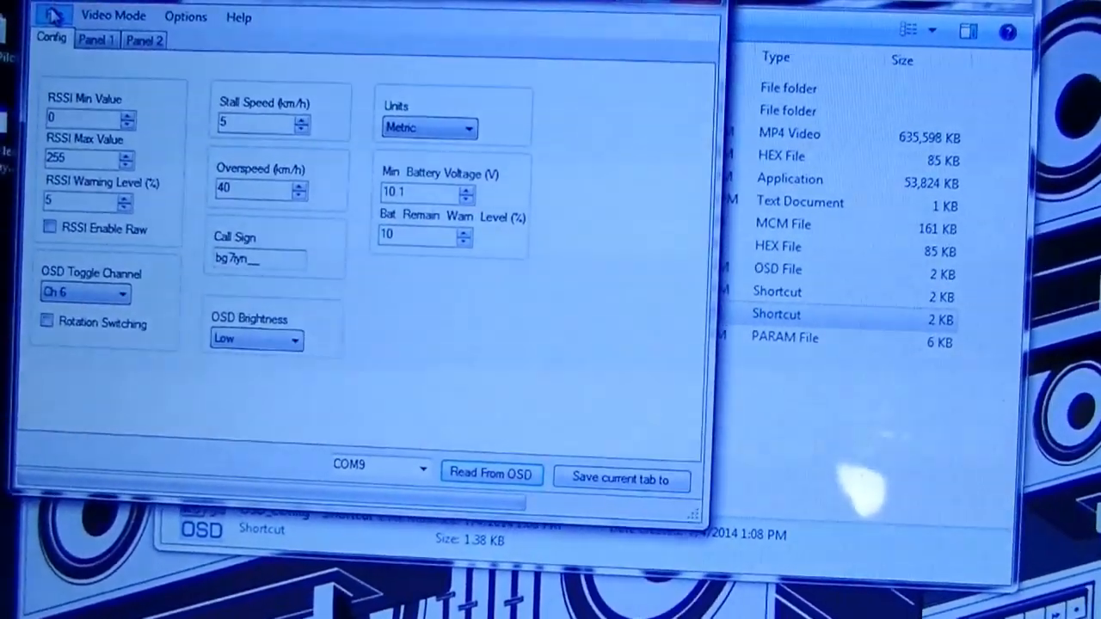
pyautogui.click(112, 16)
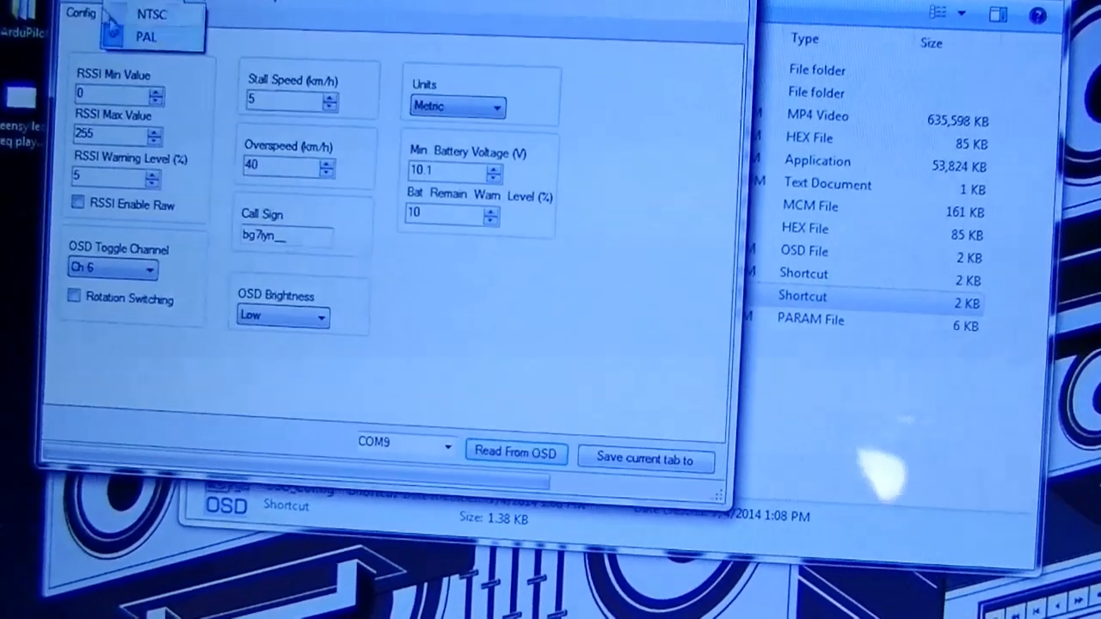
pyautogui.click(80, 14)
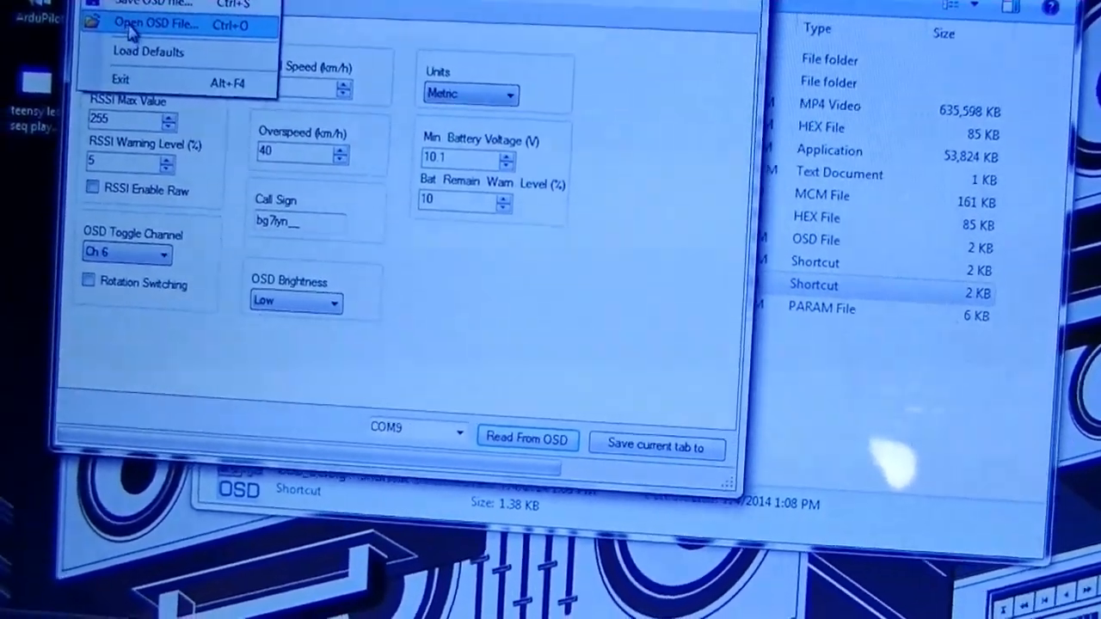
pyautogui.click(153, 23)
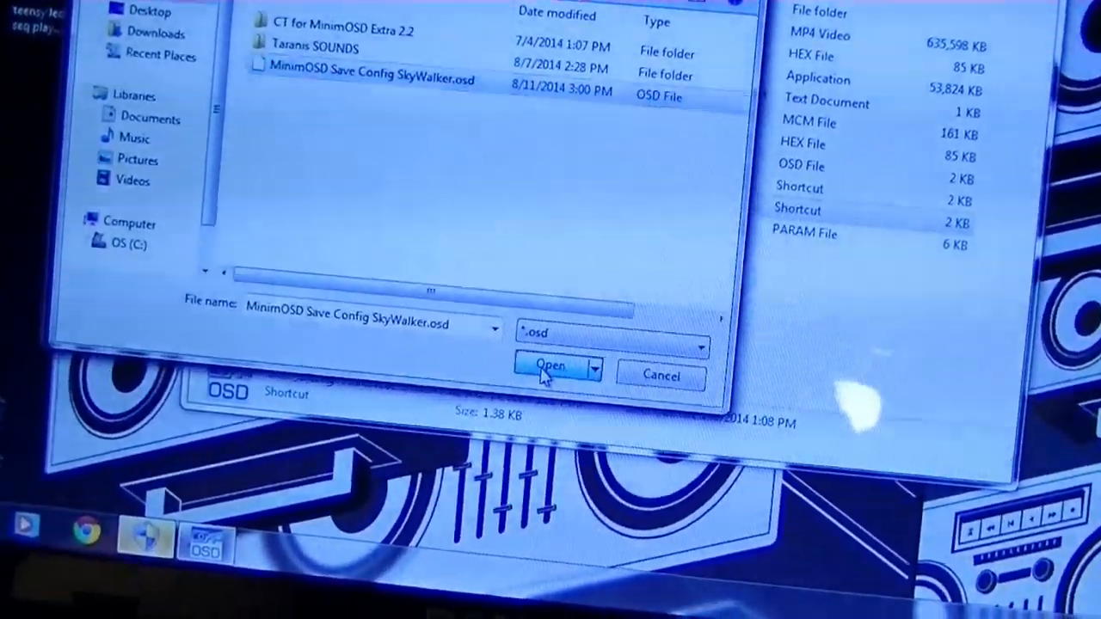
# Open 'MinimOSD Save Config SkyWalker.osd' and confirm the Config tab was written to the OSD.
pyautogui.click(550, 366)
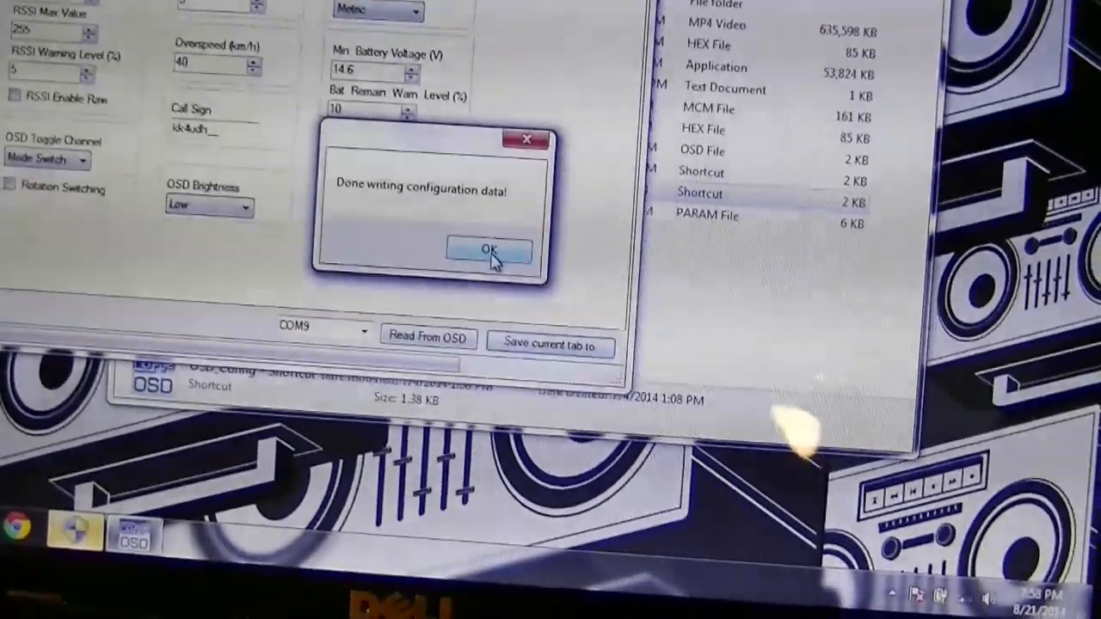
pyautogui.click(488, 250)
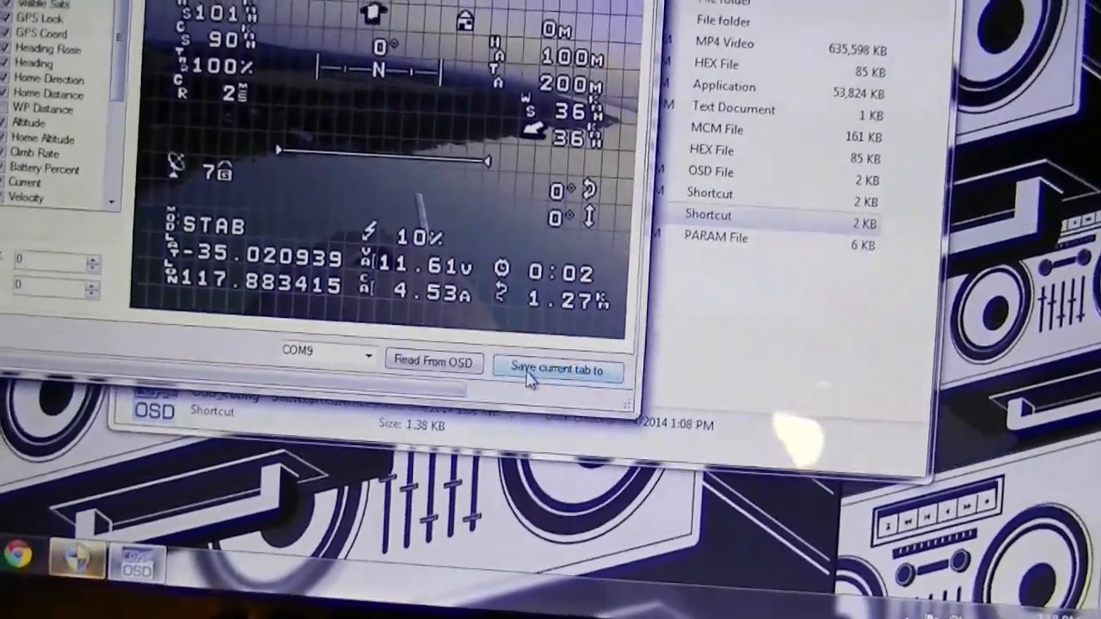
# Save the Panel 1 and Panel 2 layouts to the OSD, acknowledging each confirmation.
pyautogui.click(557, 365)
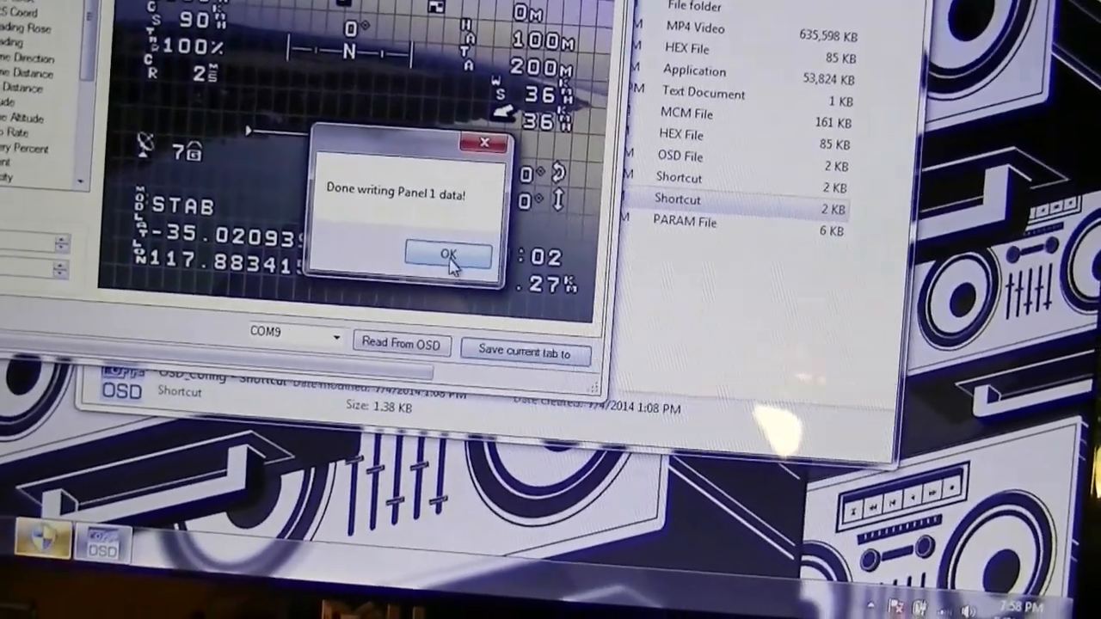
pyautogui.click(447, 255)
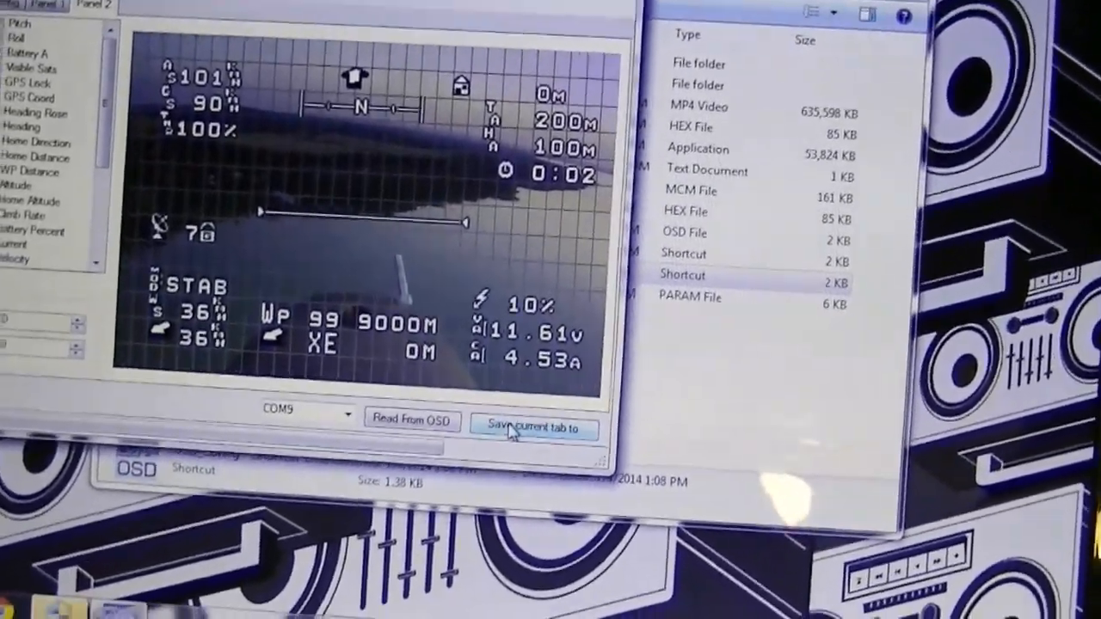
pyautogui.click(533, 428)
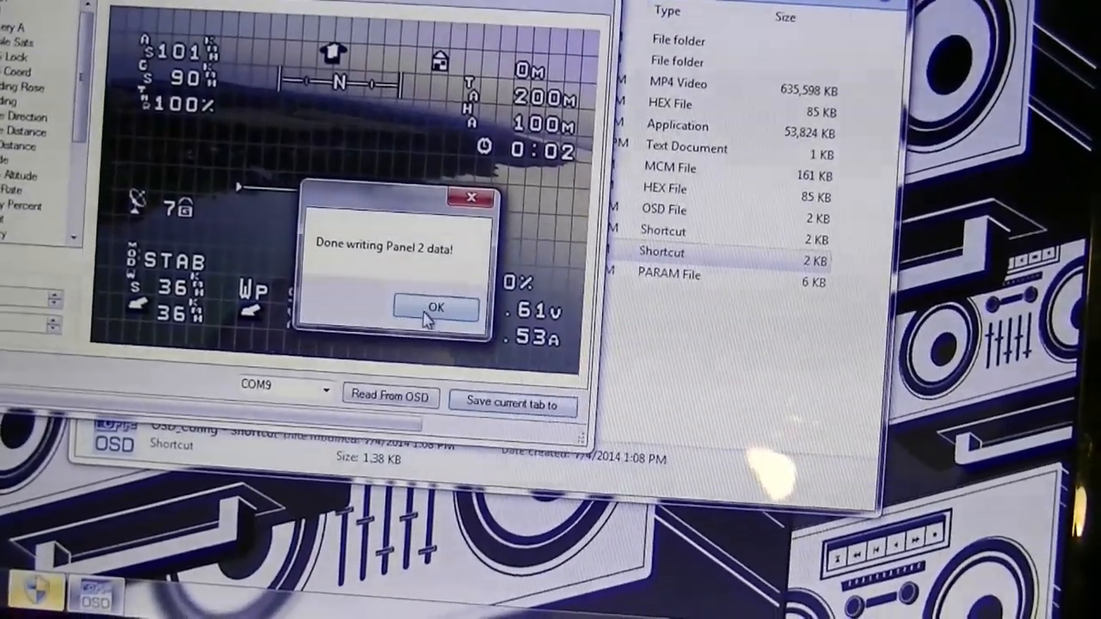
pyautogui.click(435, 308)
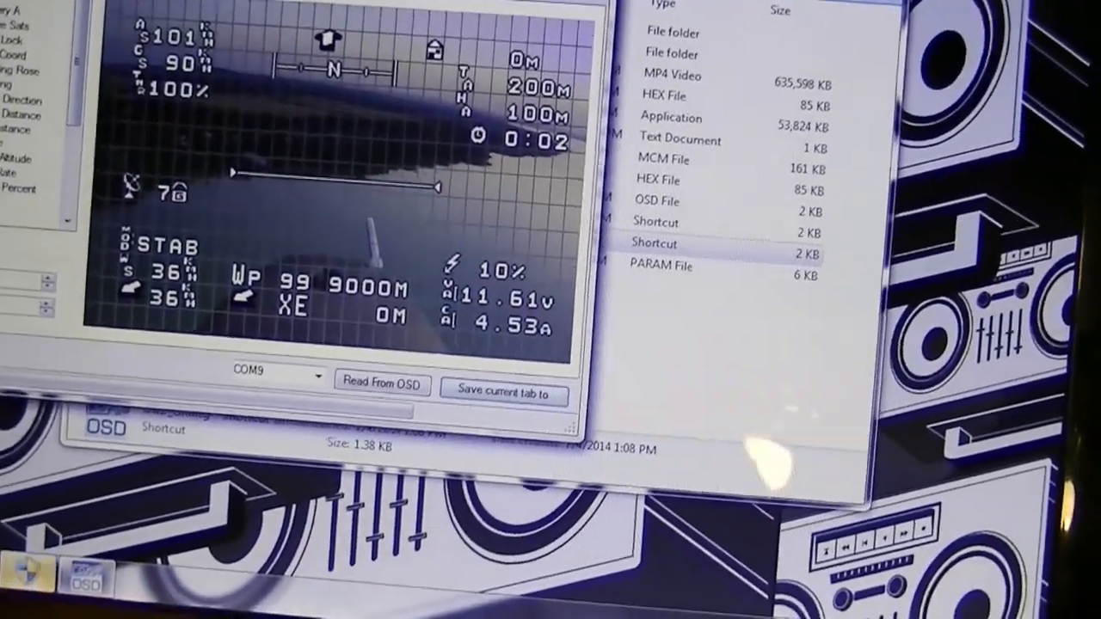